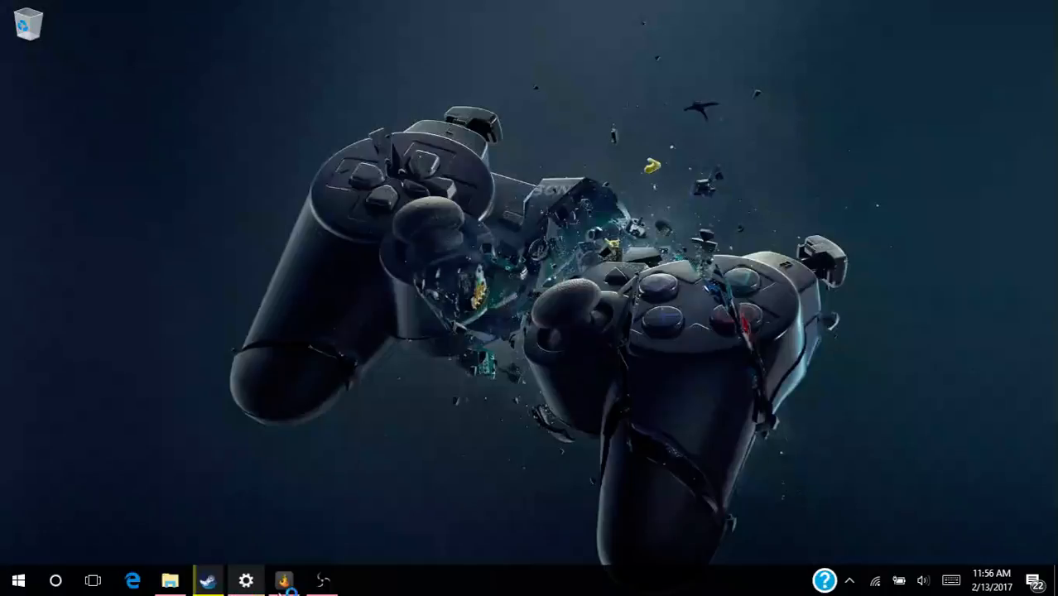
mouse_move(323, 579)
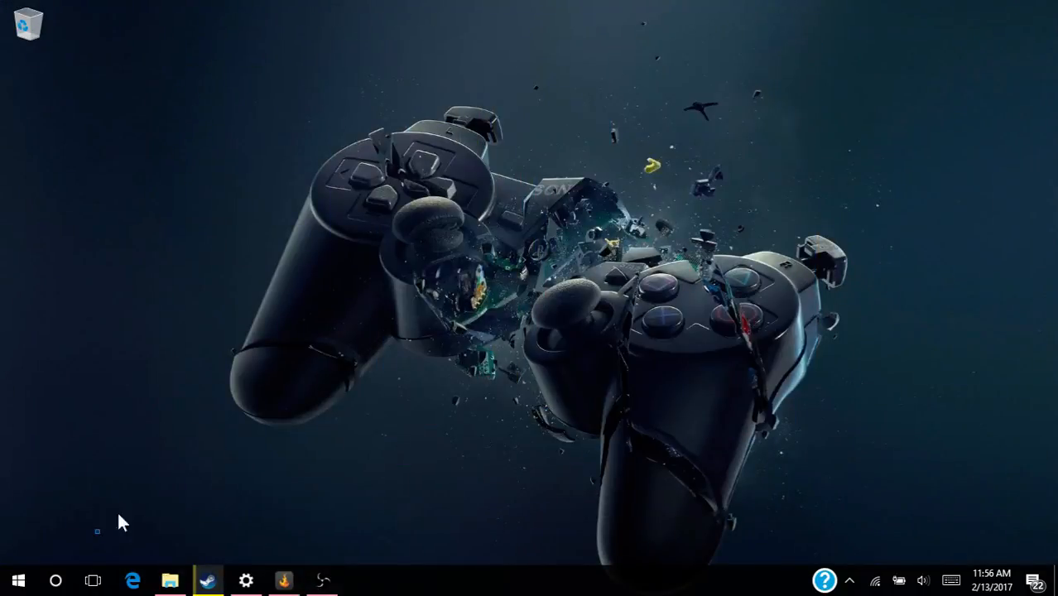
mouse_move(265, 483)
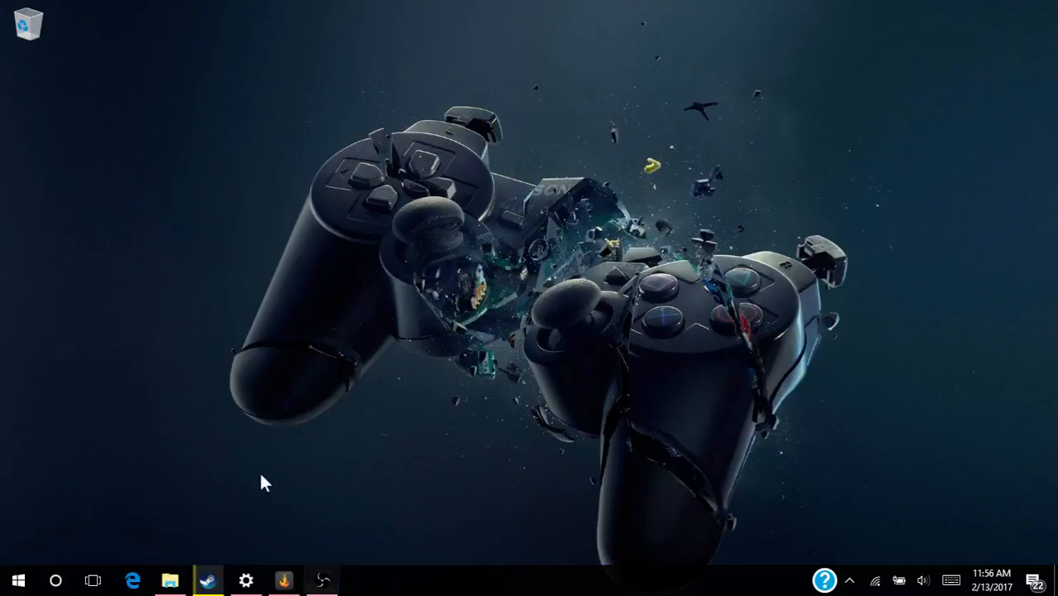
mouse_move(396, 351)
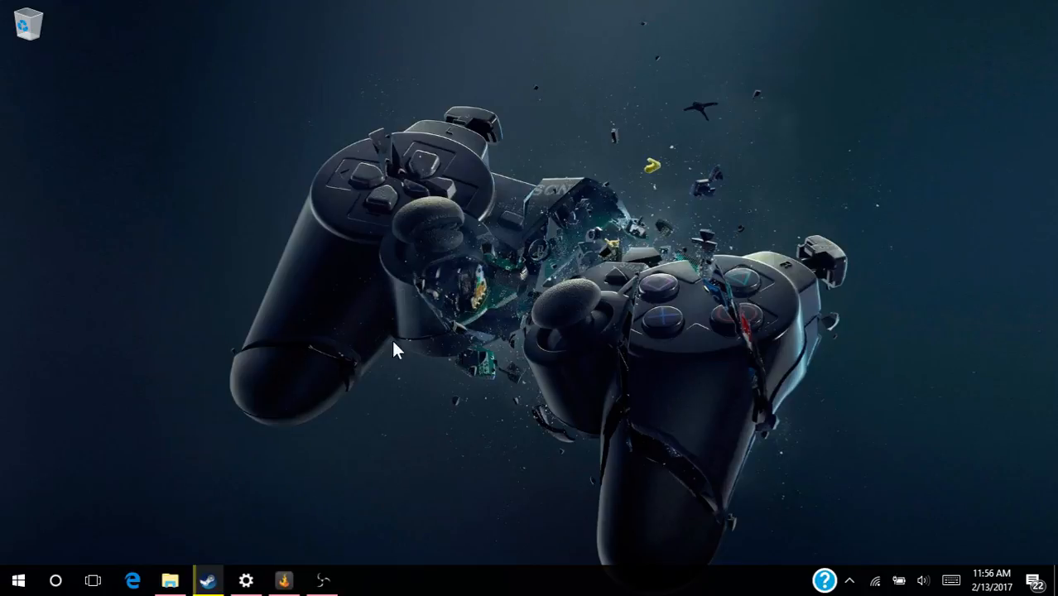
mouse_move(126, 66)
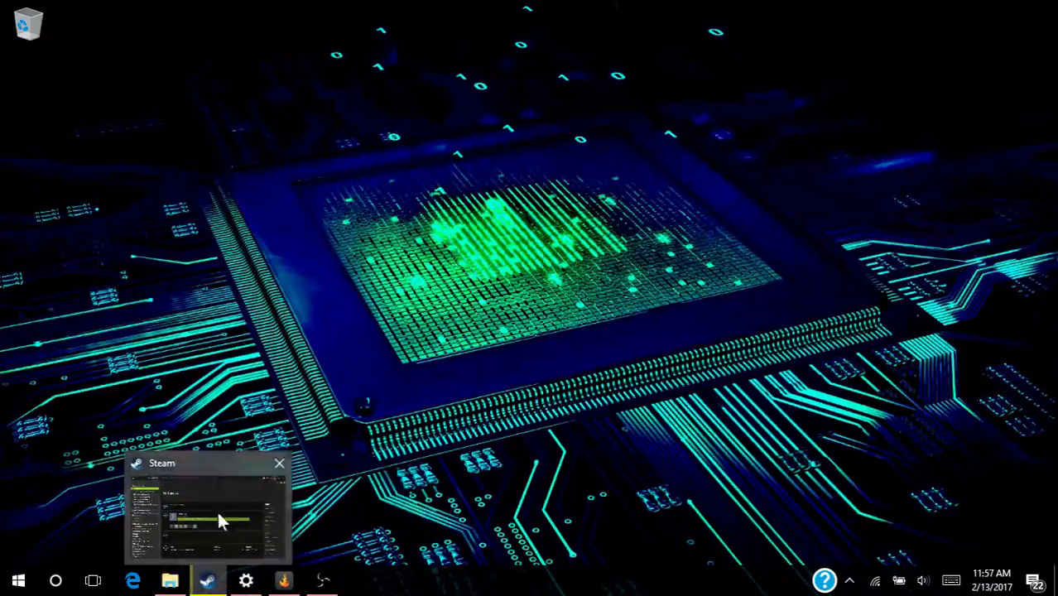
Step: Bring Steam forward and open Unturned's Properties on the Local Files page
click(212, 522)
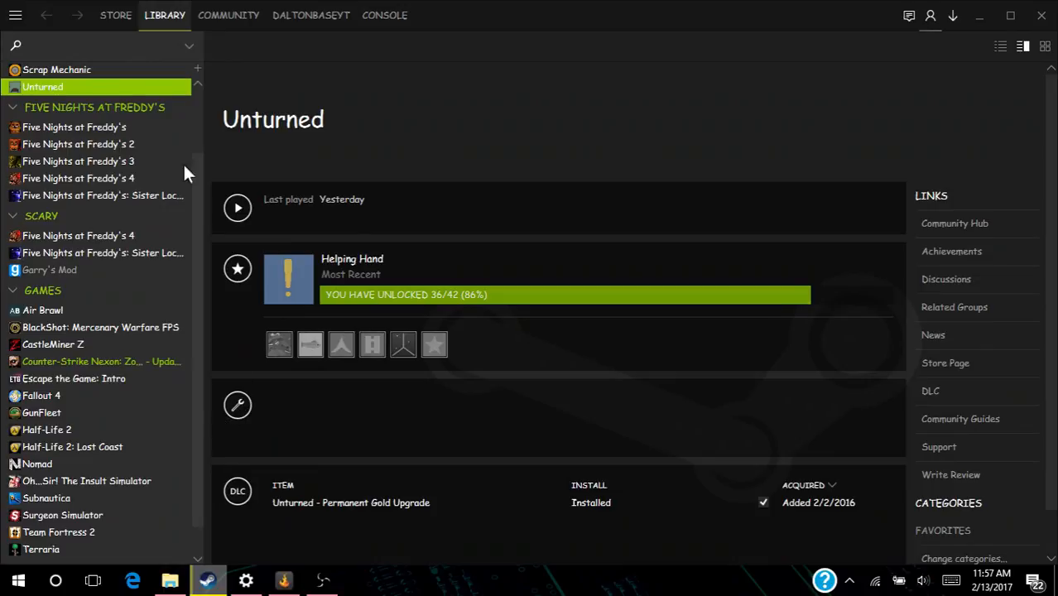
mouse_move(301, 91)
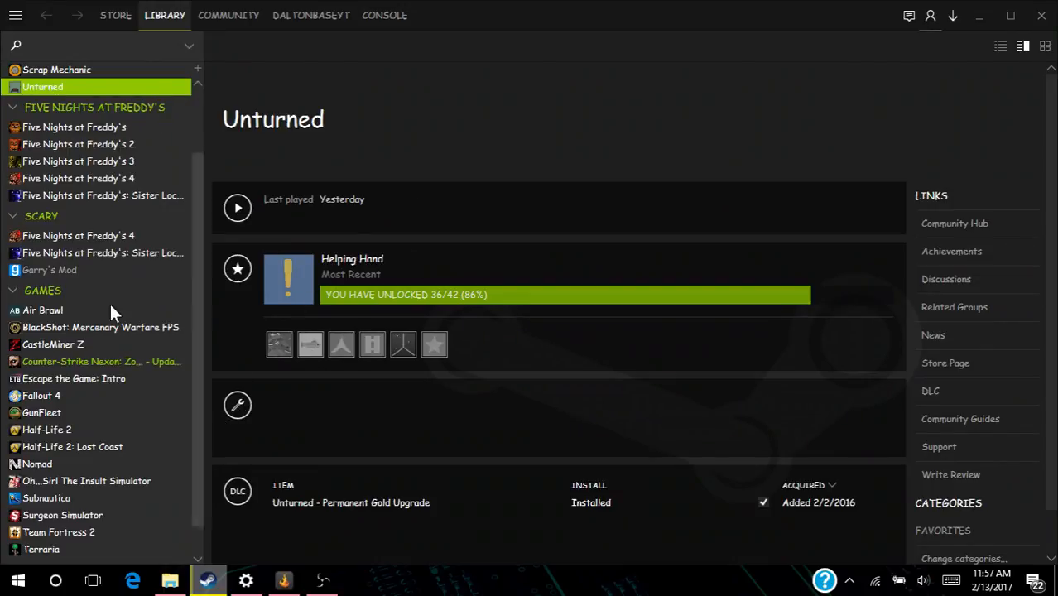
right_click(44, 86)
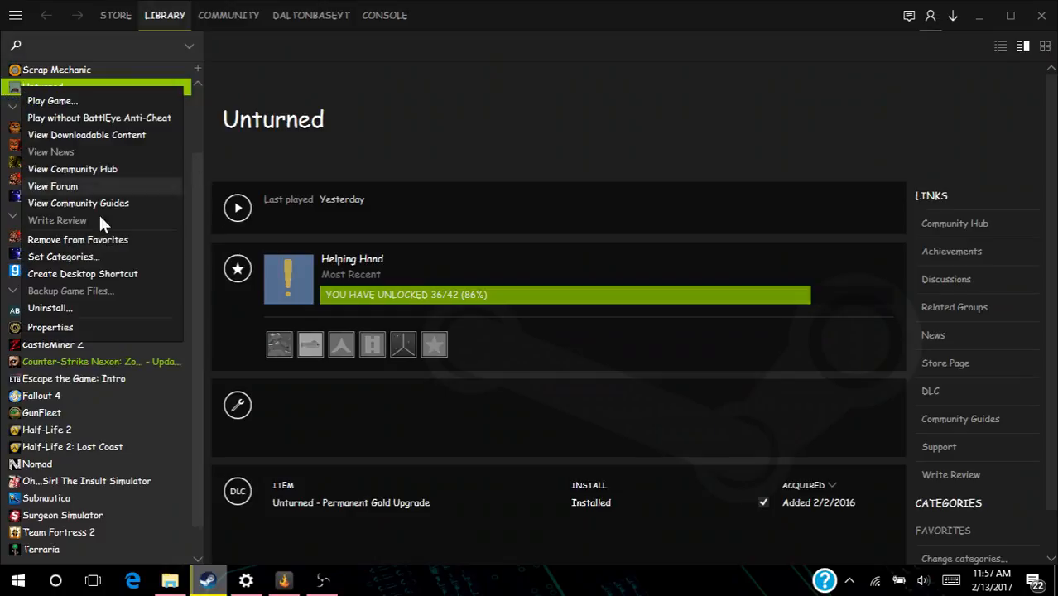
mouse_move(51, 328)
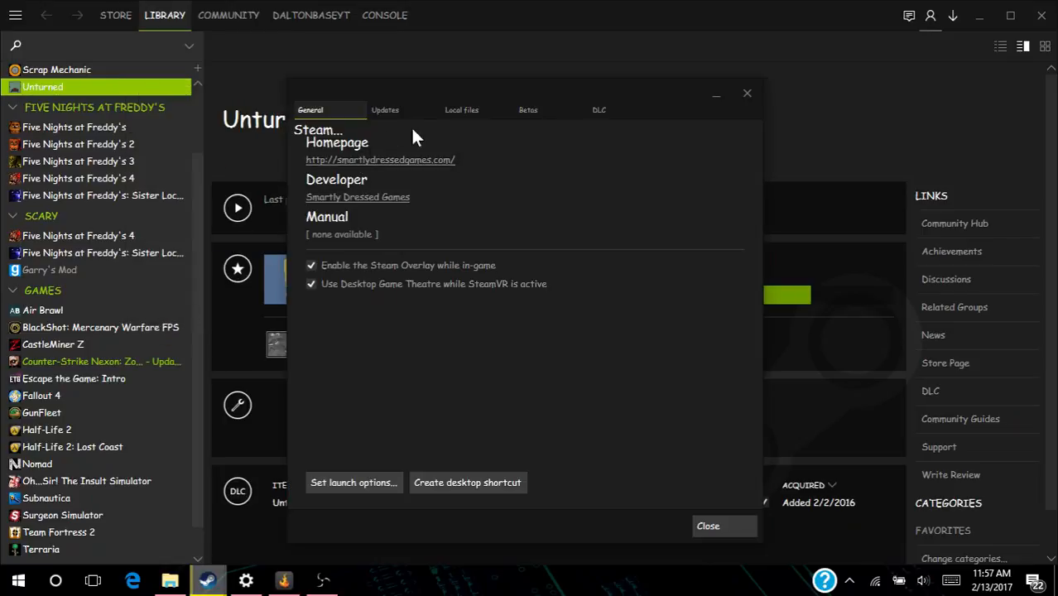
click(461, 109)
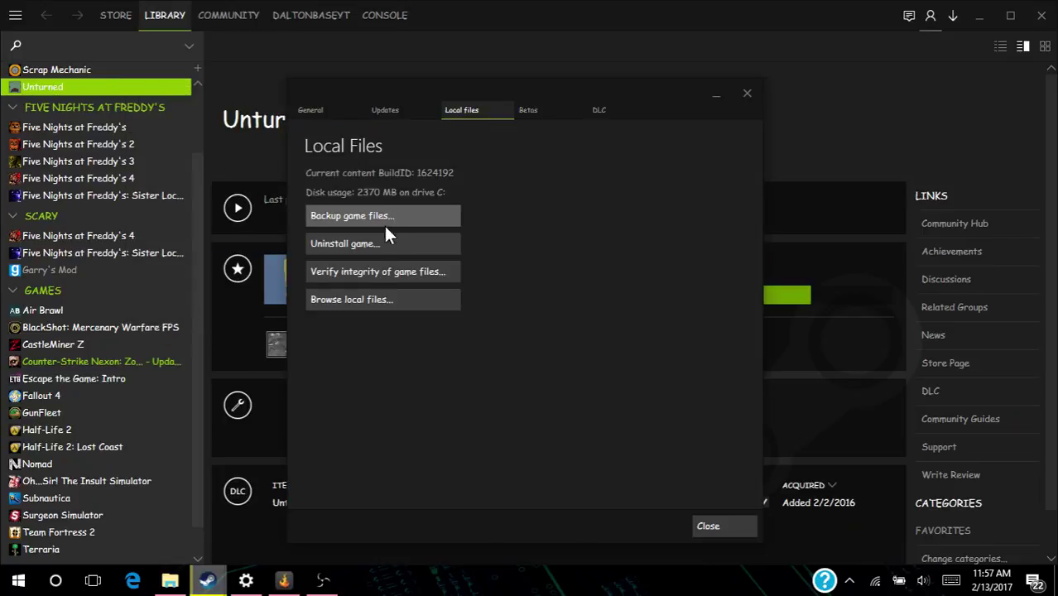
Step: Browse to the Unturned install folder and create a shortcut to Unturned.exe
click(351, 298)
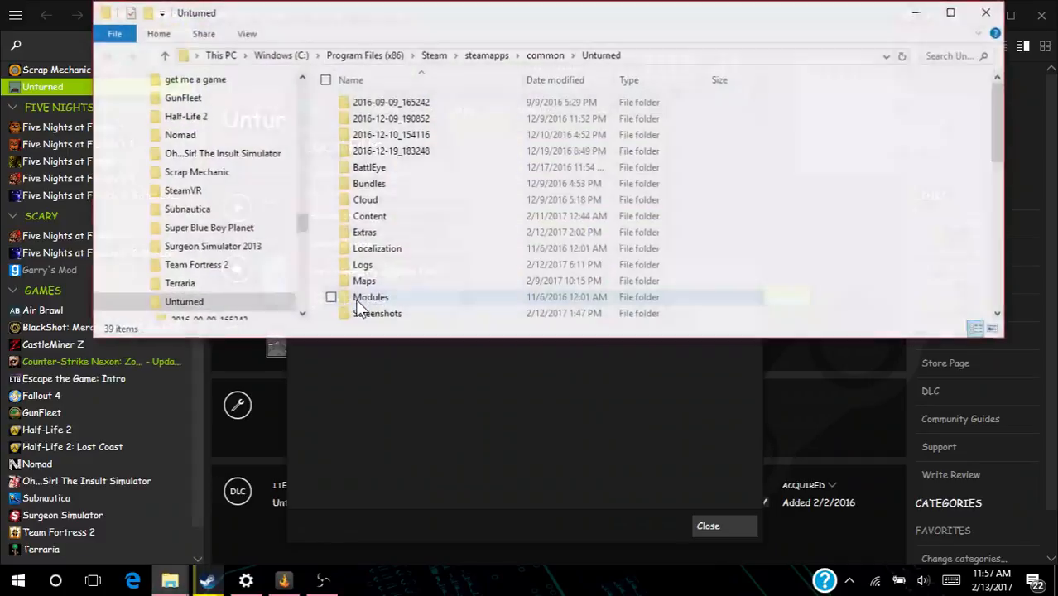
scroll(down, 3)
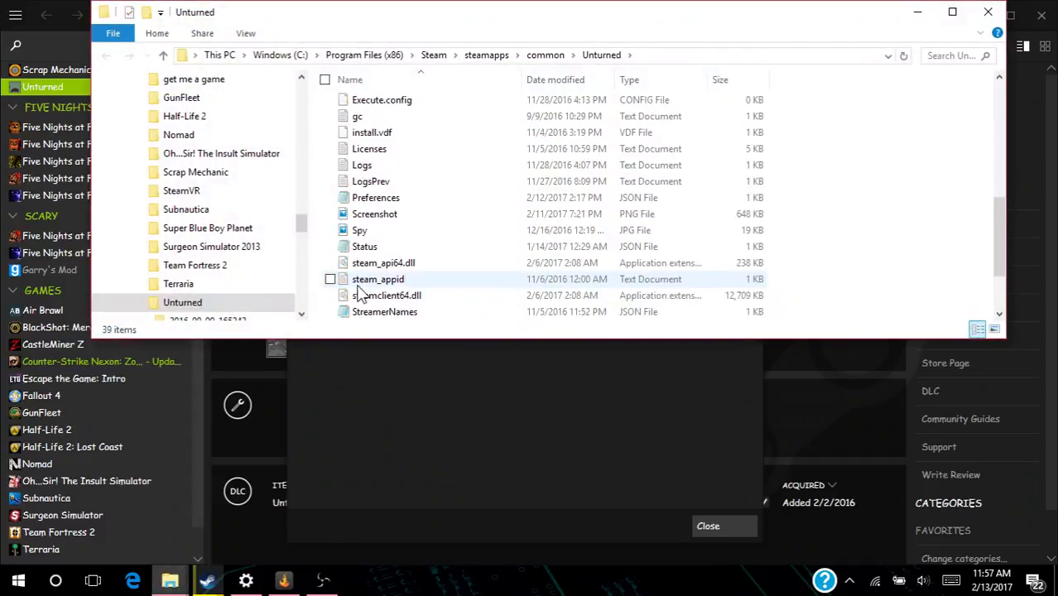
scroll(down, 3)
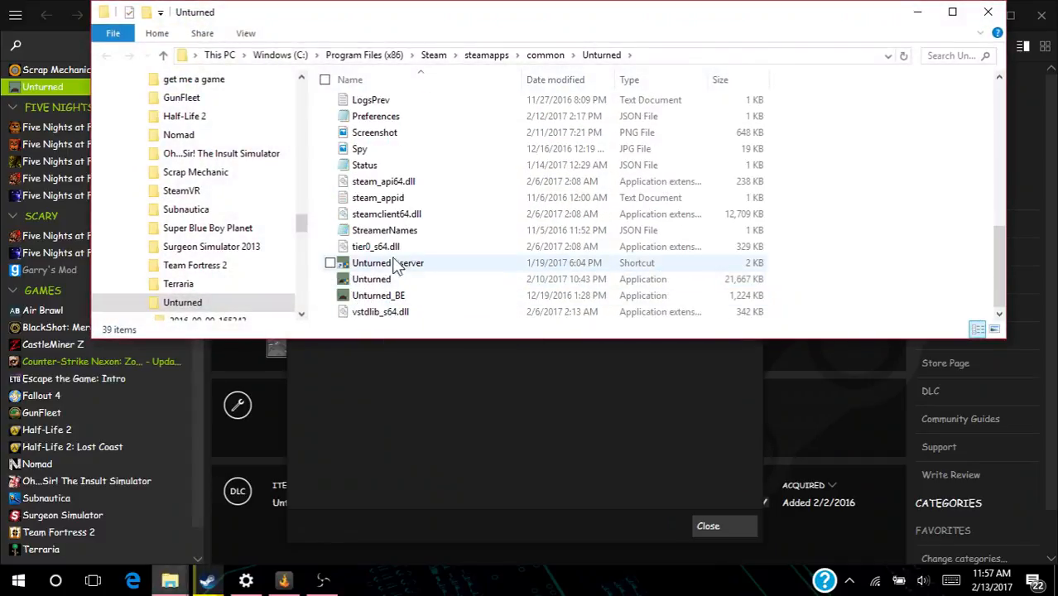
click(371, 278)
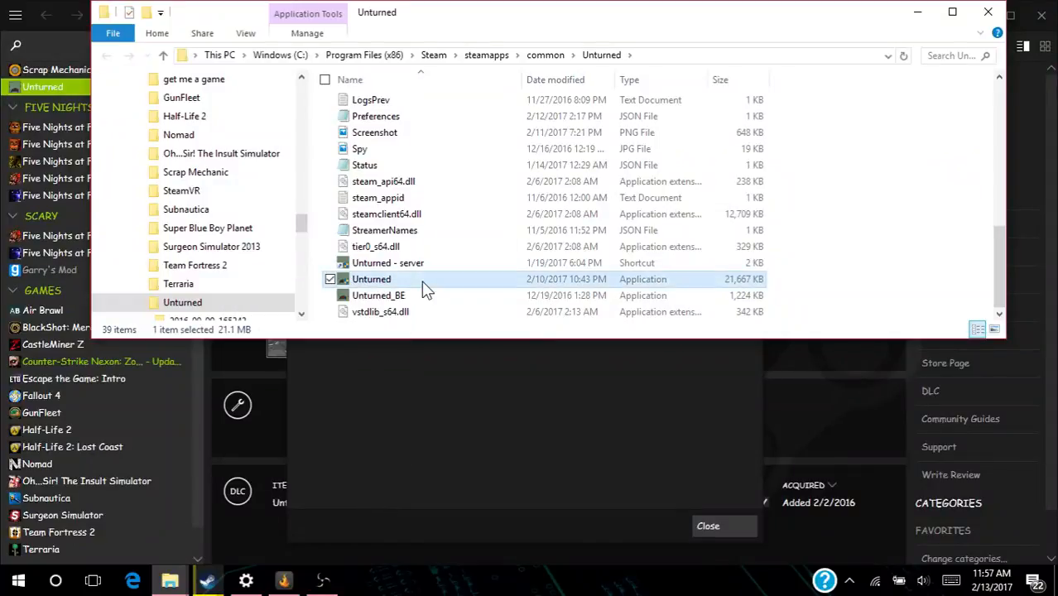
right_click(371, 279)
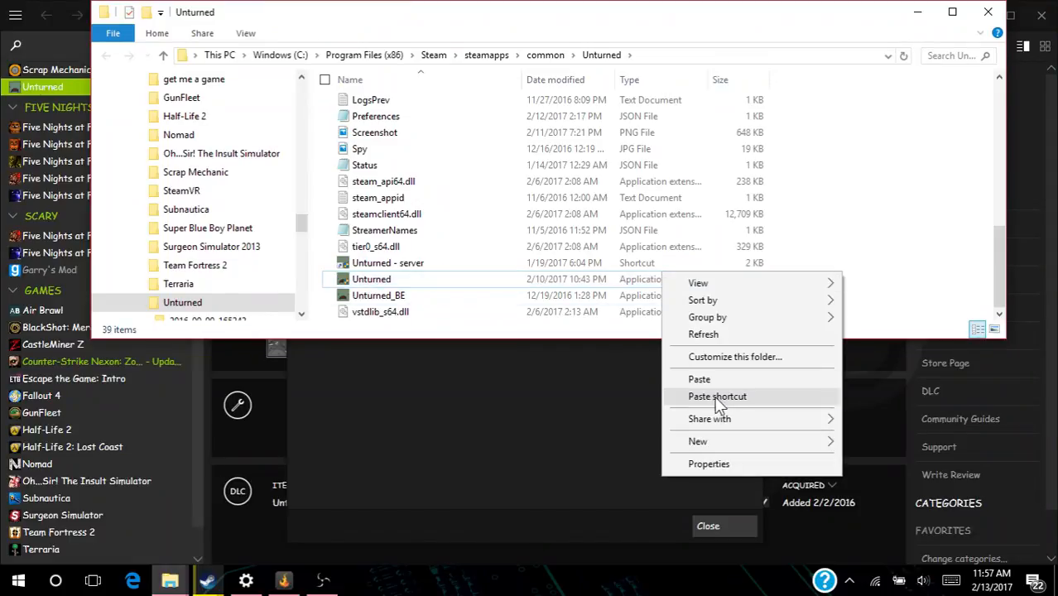
mouse_move(728, 385)
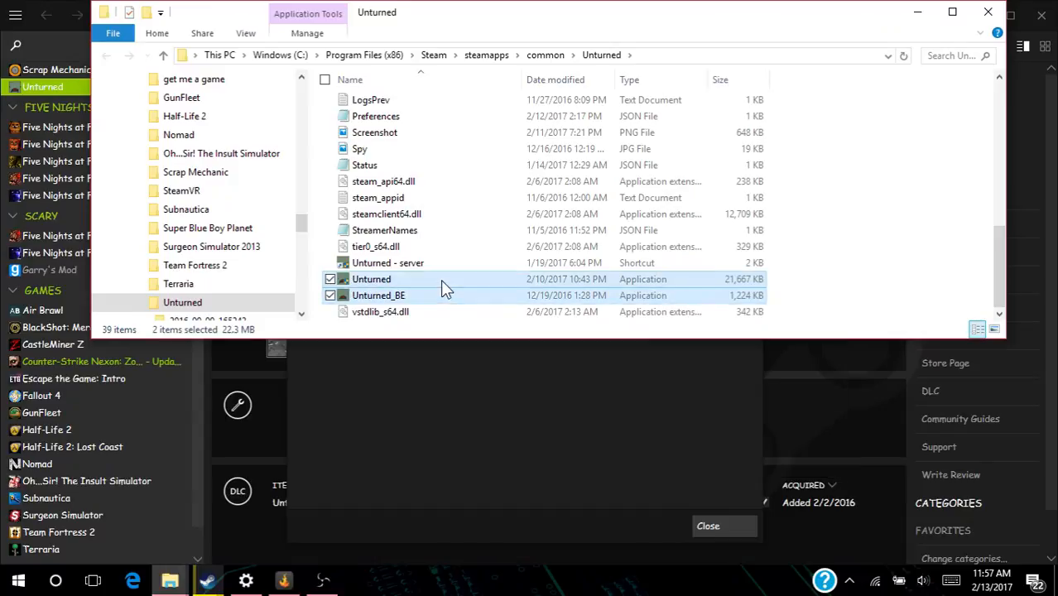
right_click(371, 278)
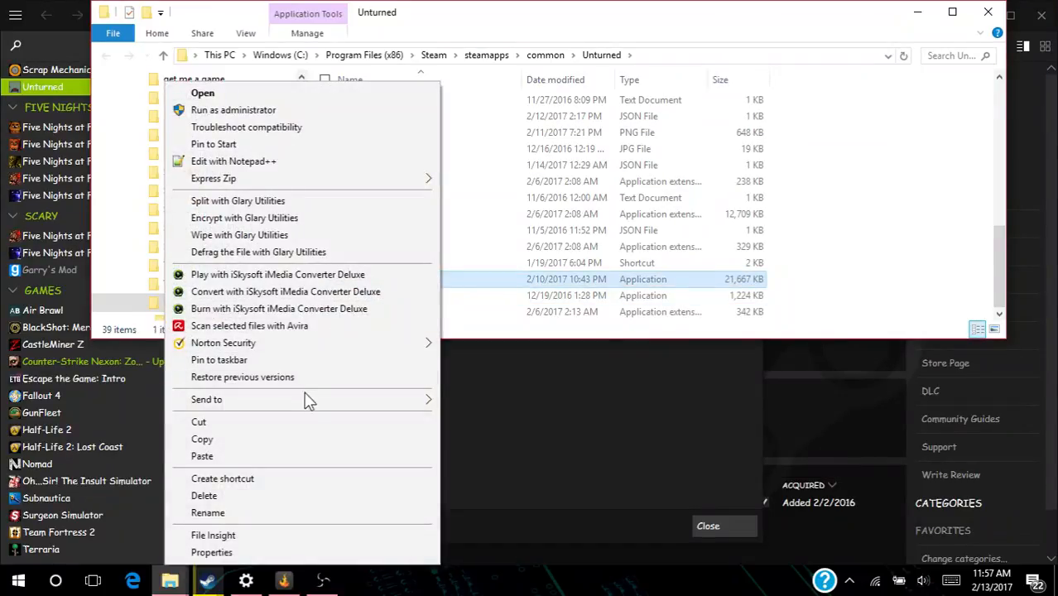
mouse_move(295, 298)
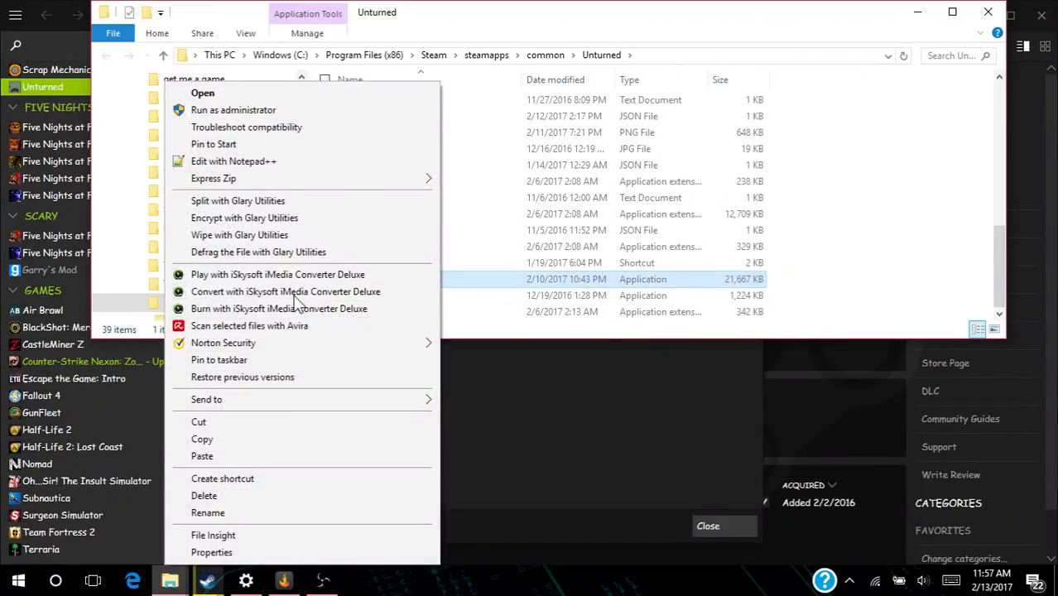
mouse_move(206, 399)
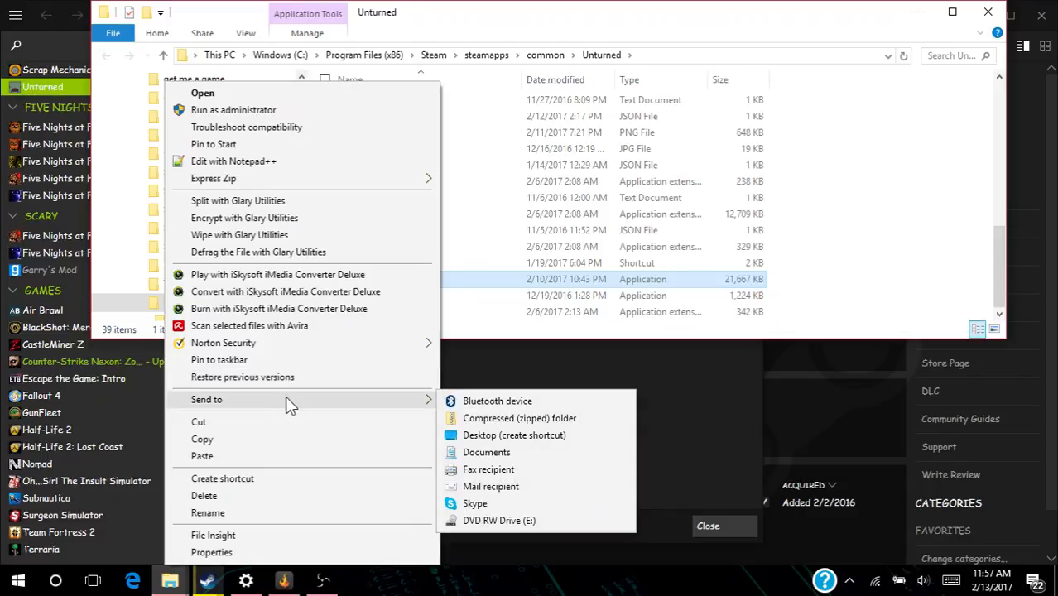
mouse_move(245, 219)
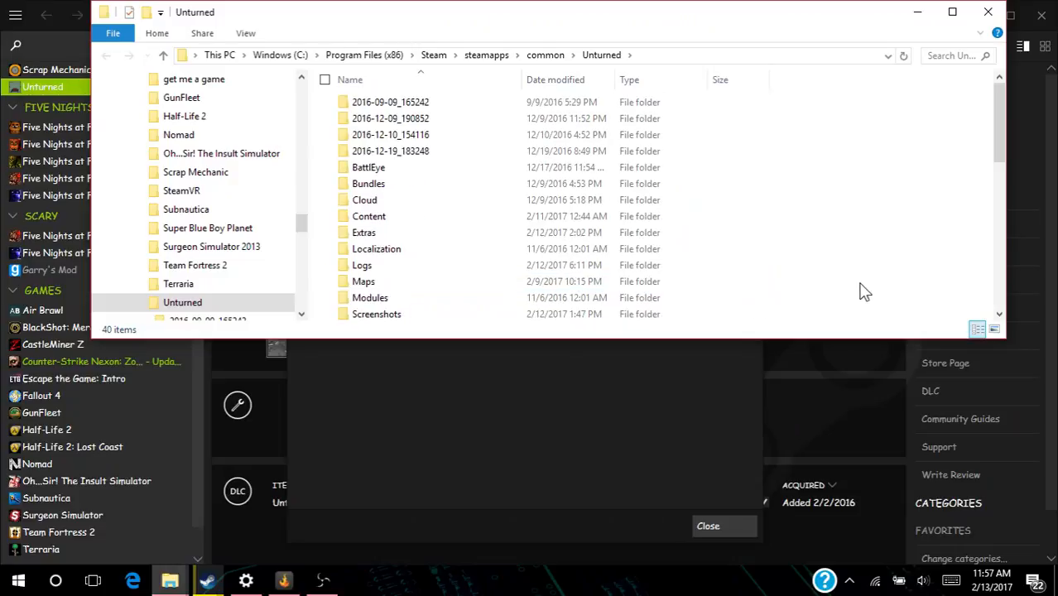
Step: Rename the new Unturned shortcut to 'server'
scroll(down, 3)
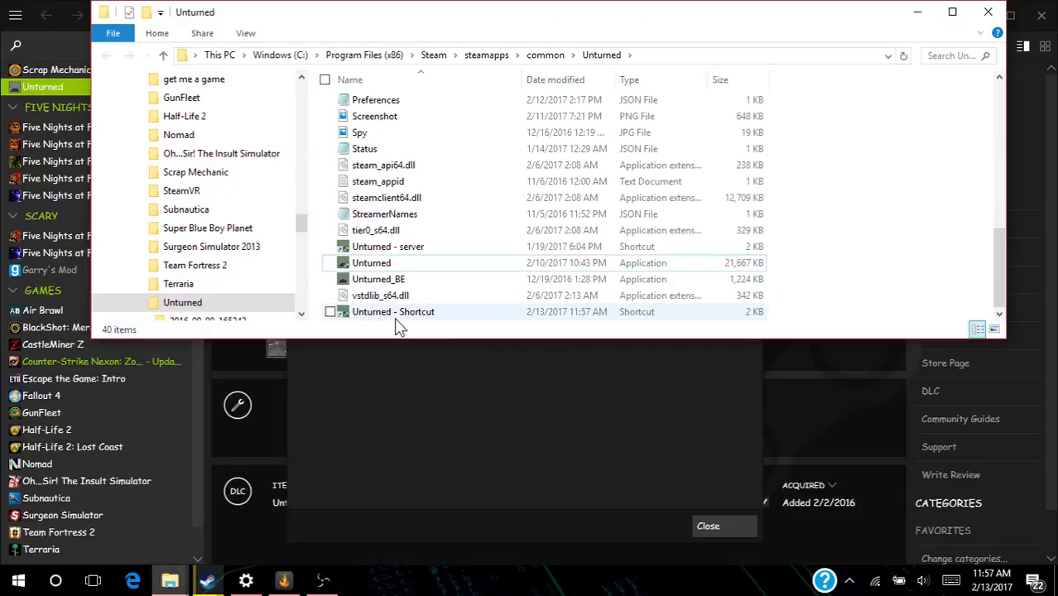
right_click(393, 312)
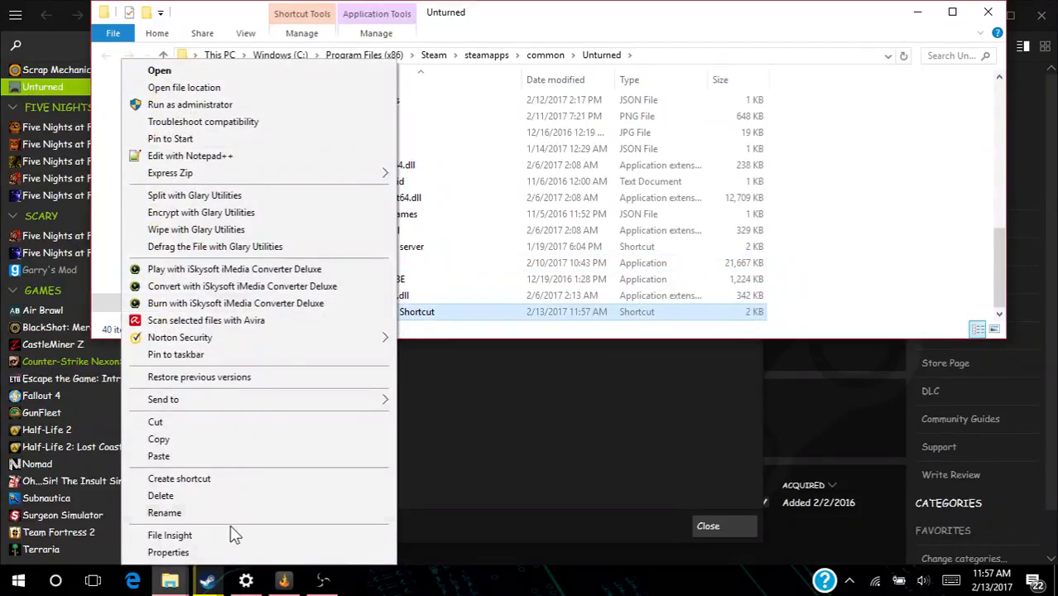
click(164, 513)
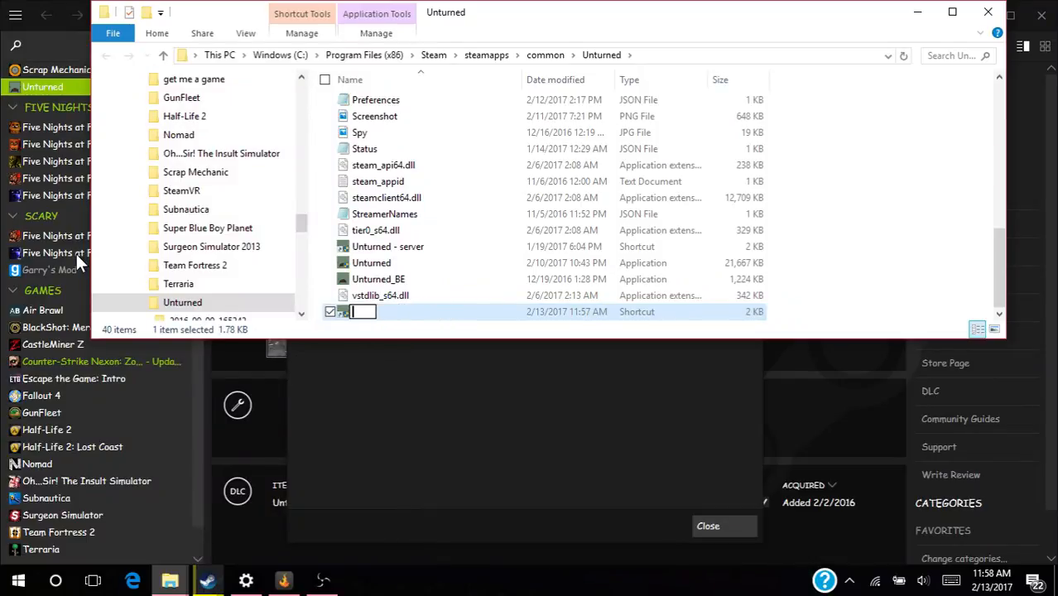
text(server)
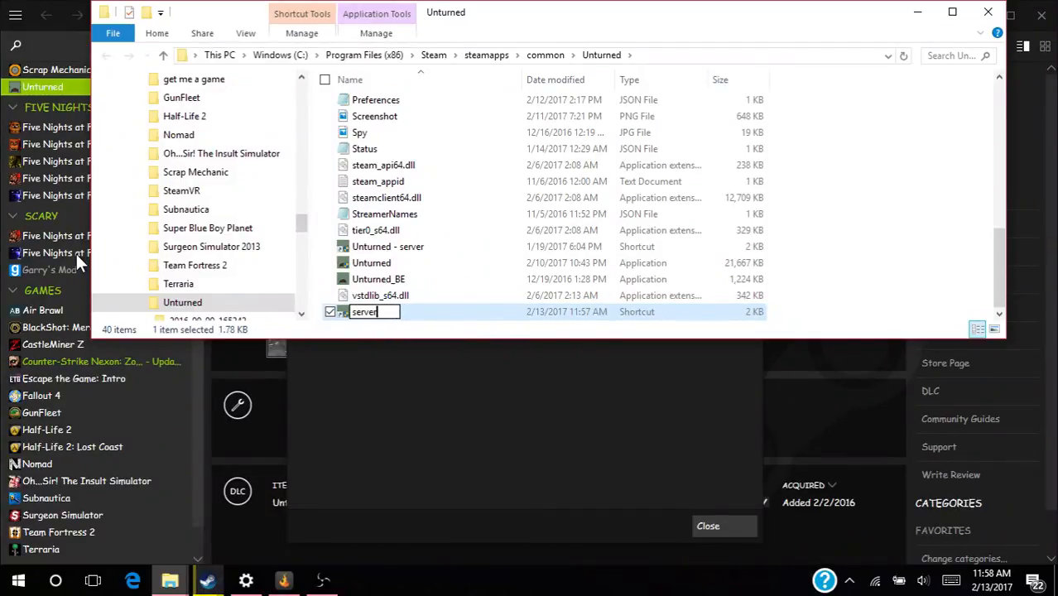
key(Enter)
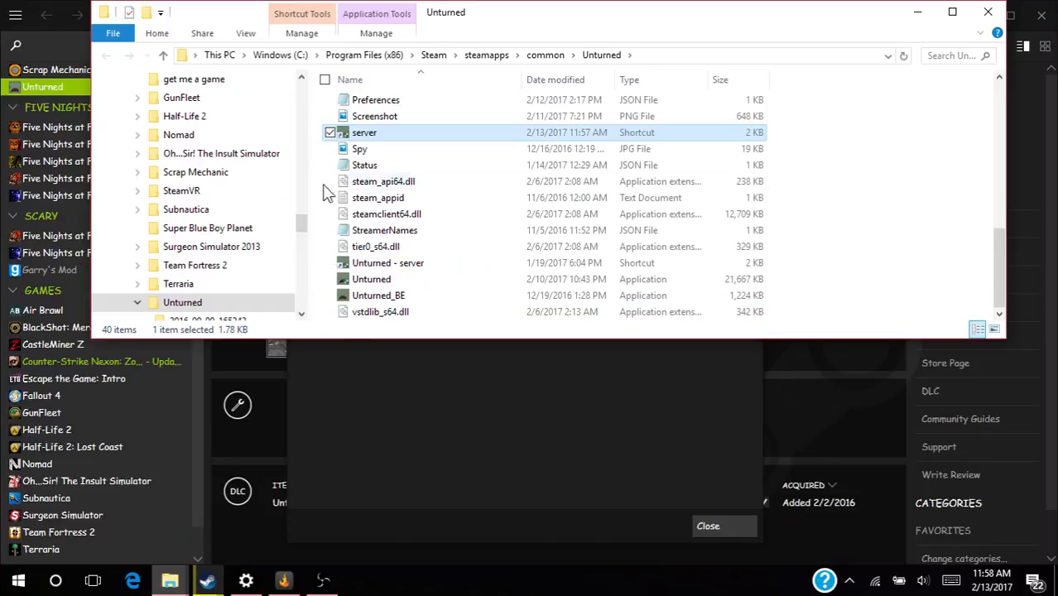
right_click(364, 132)
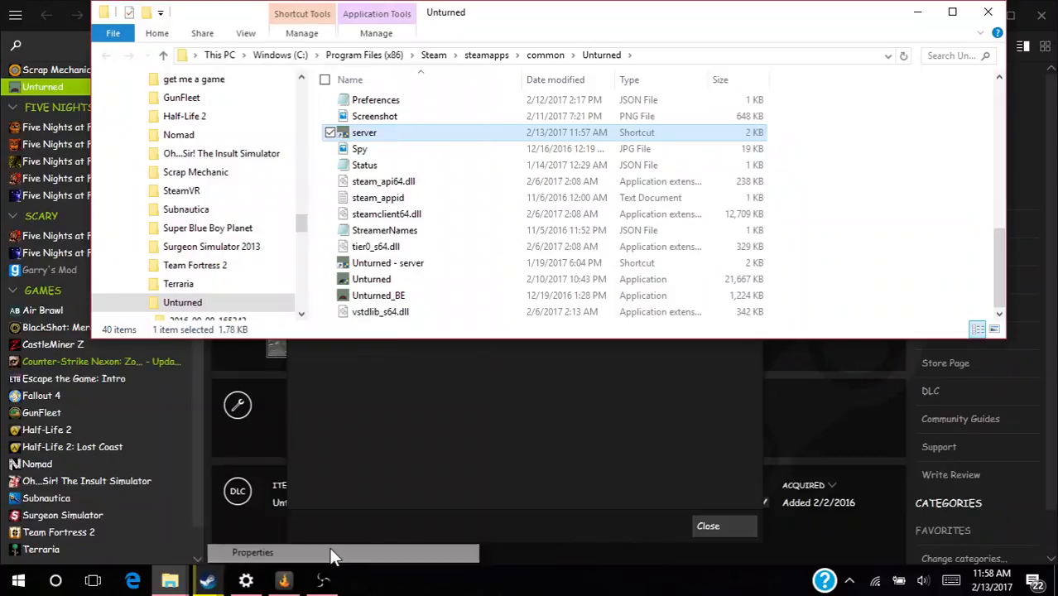
Step: Open the server shortcut's Properties and set the window beside the Unturned - server one
click(251, 553)
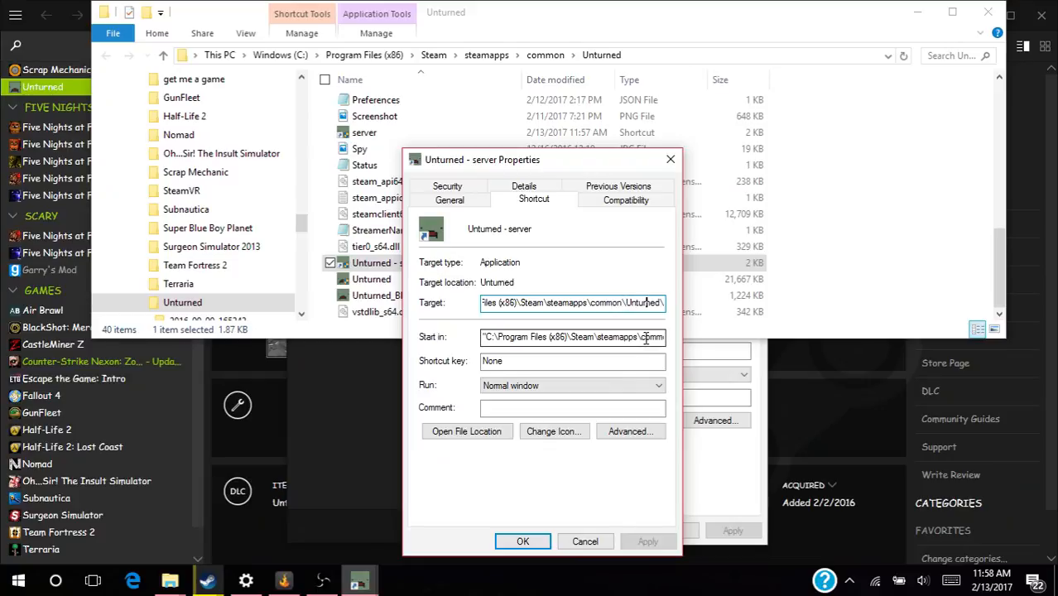
drag(482, 159, 373, 156)
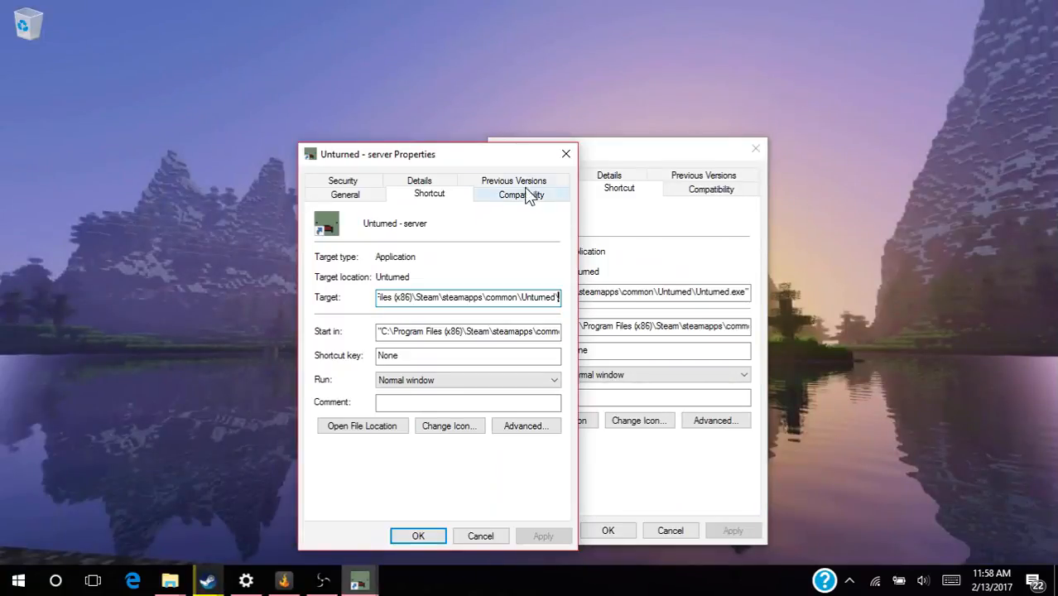
Step: Append '-nographics -batchmode +secureserver' launch options to the server shortcut's target
drag(438, 154, 317, 146)
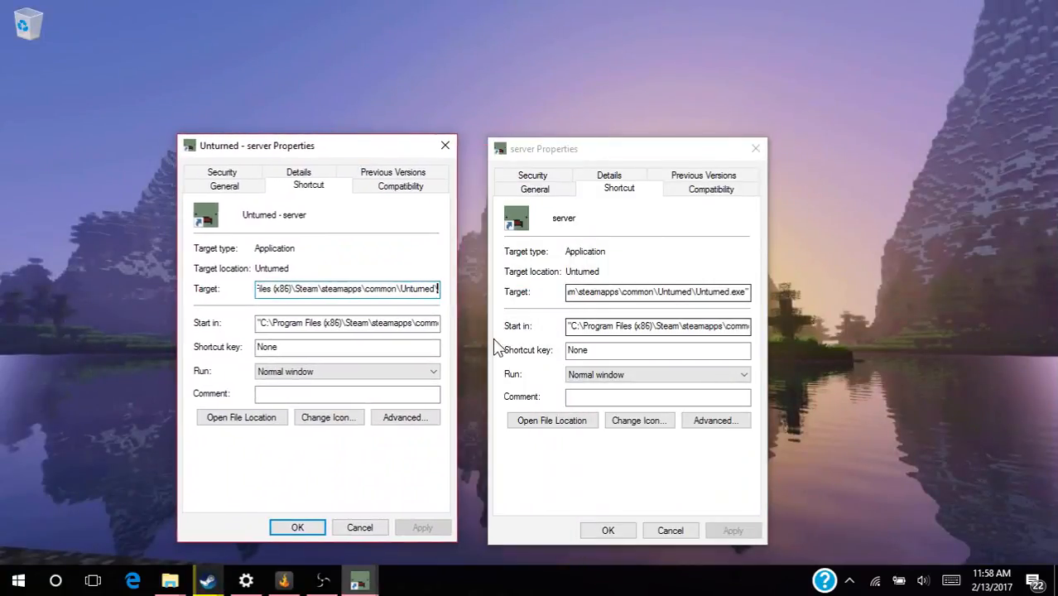
text(-nographics -batchmode +secureserver/DaltonSs)
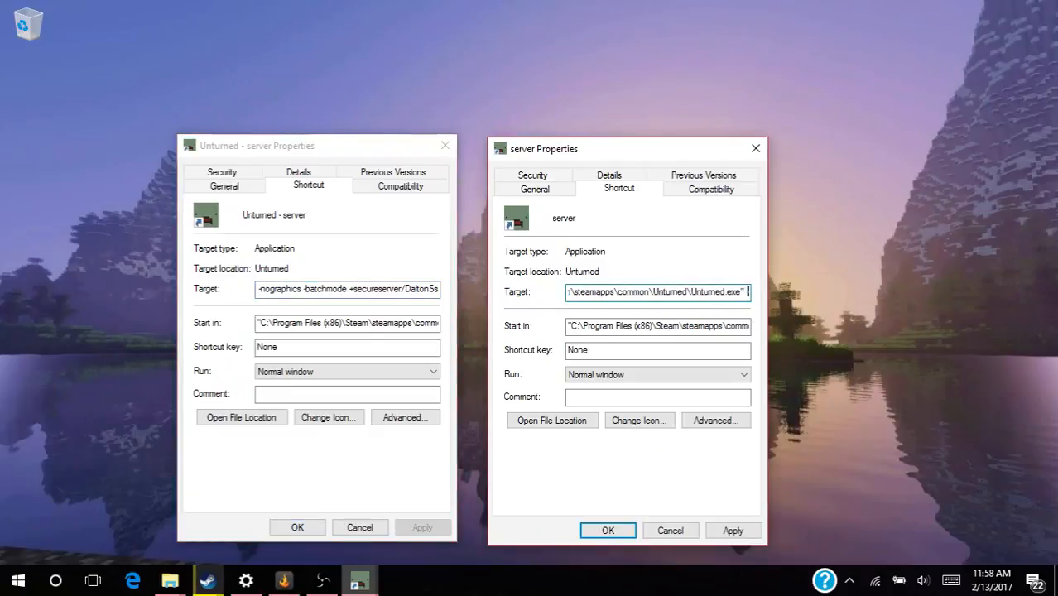
mouse_move(664, 318)
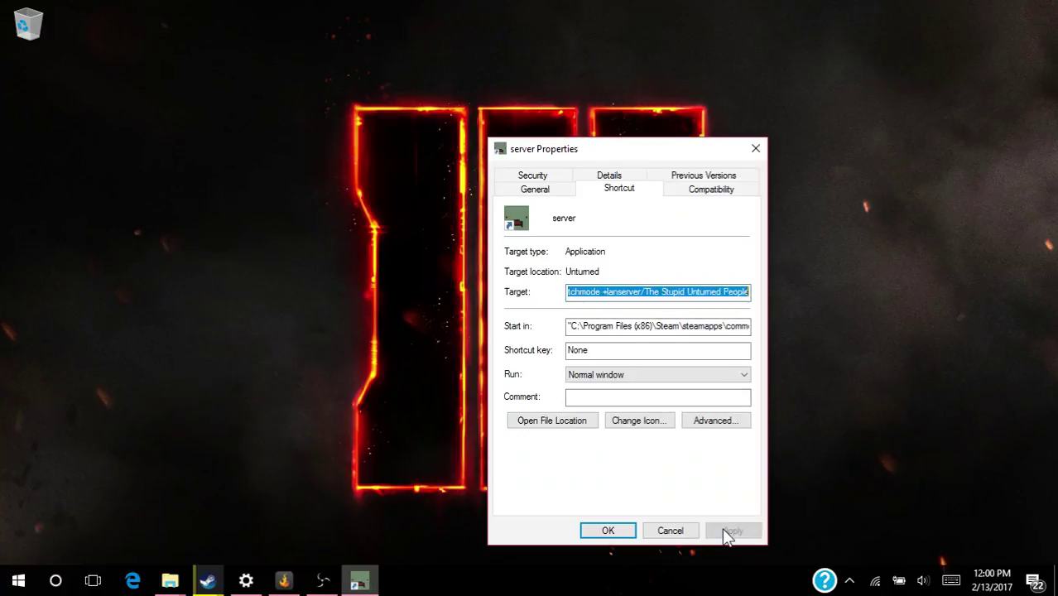
Step: Confirm the shortcut properties and launch the server shortcut from the Unturned folder
click(608, 530)
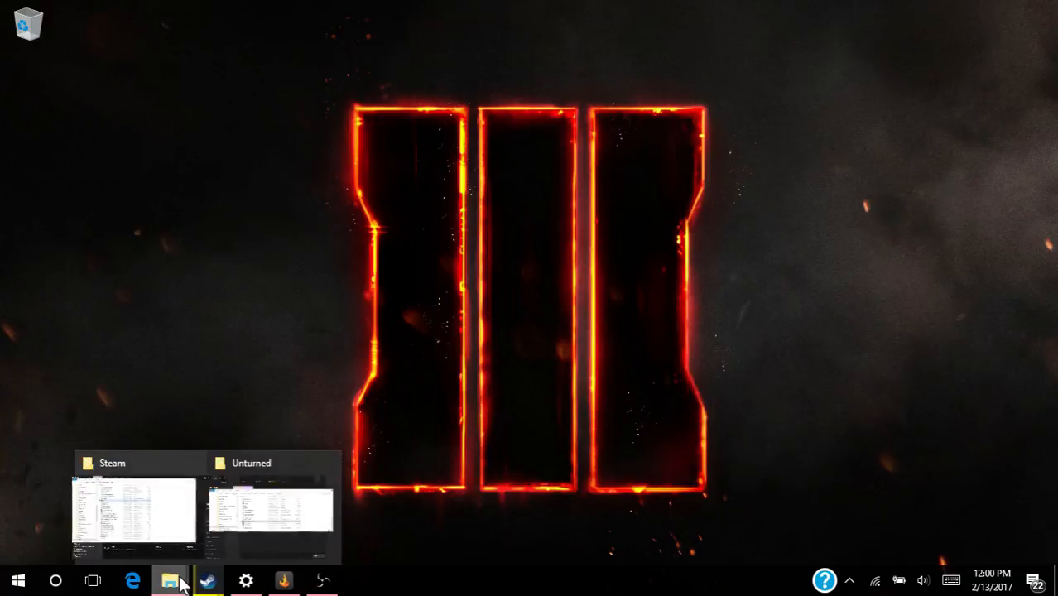
click(269, 505)
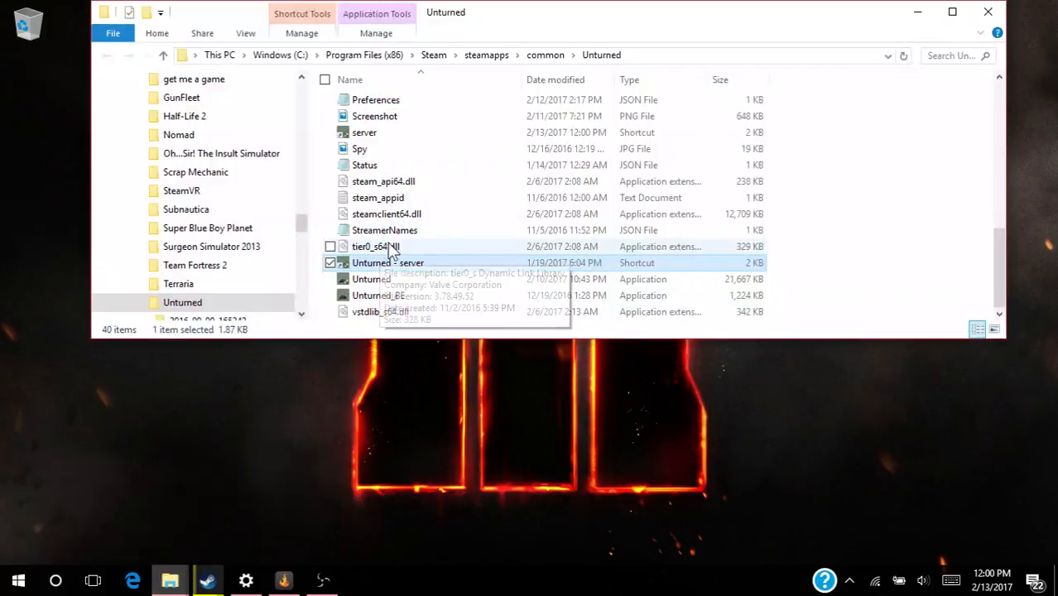
mouse_move(421, 288)
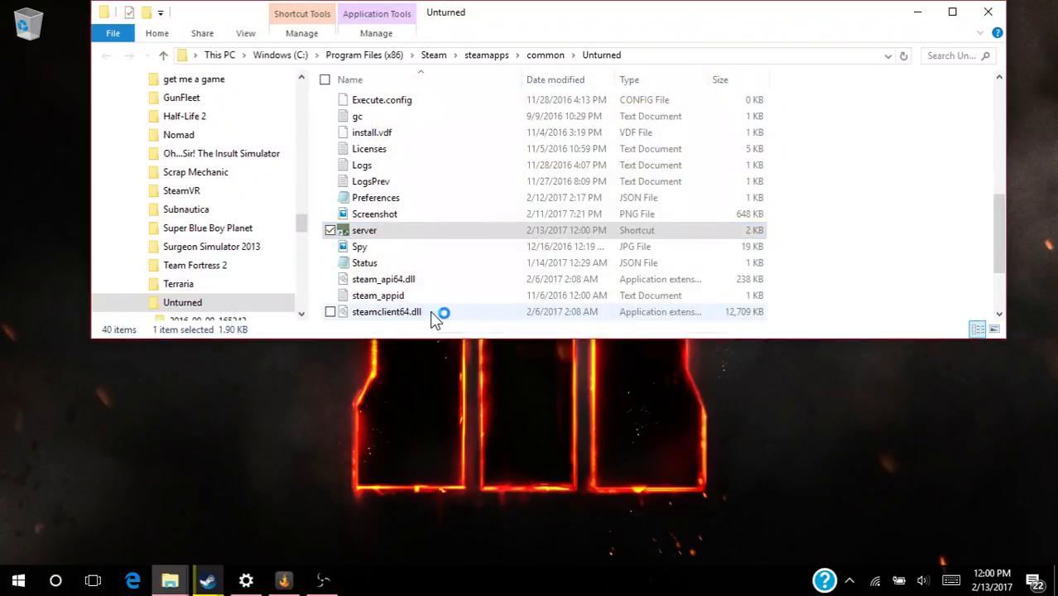
double_click(362, 230)
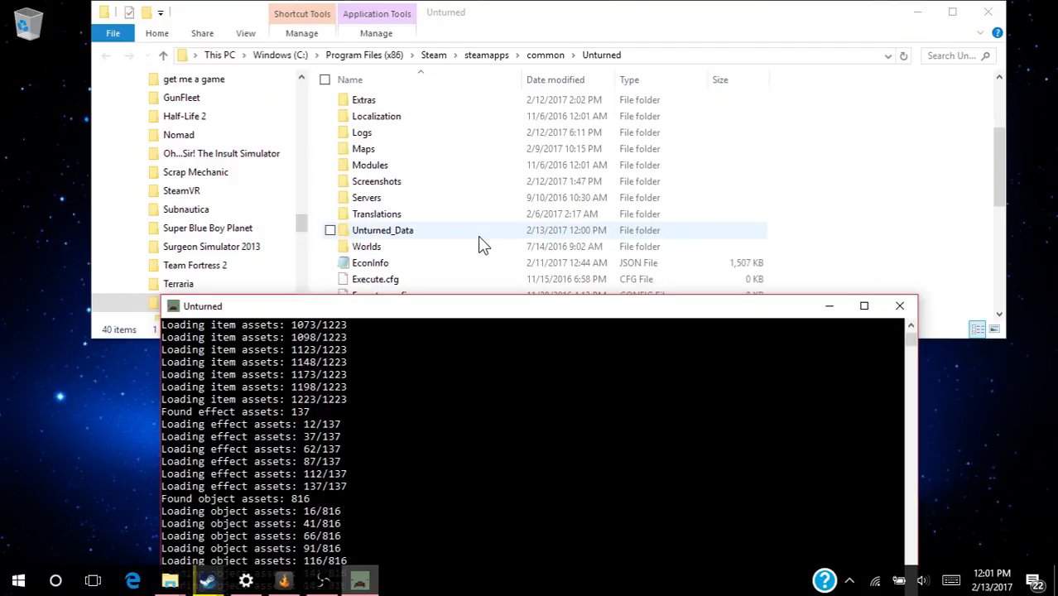
Step: Check the new The Stupid Unturned People folder under Servers and shut the server down
double_click(366, 197)
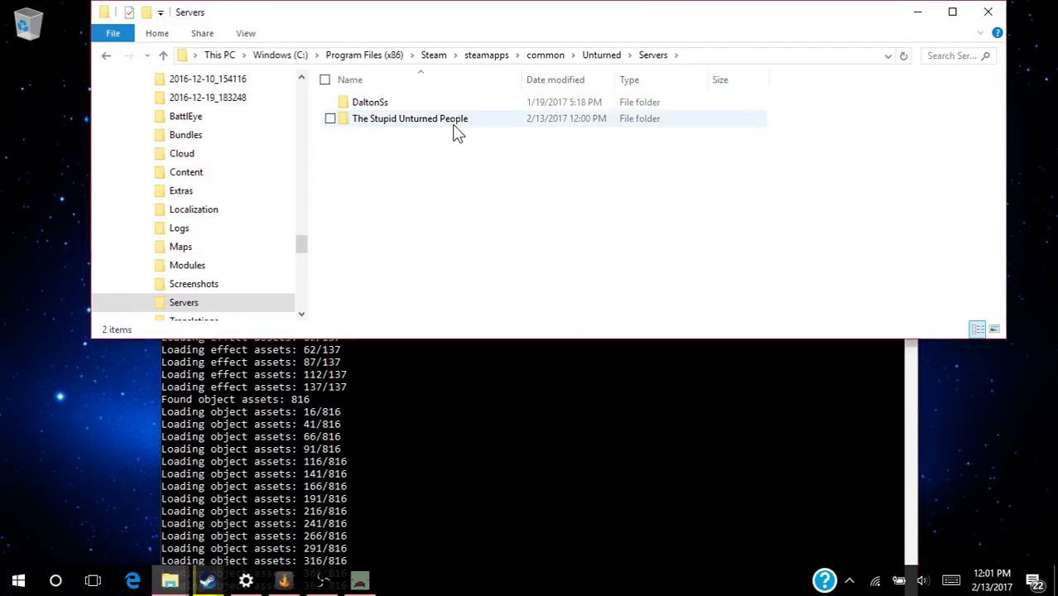
double_click(409, 119)
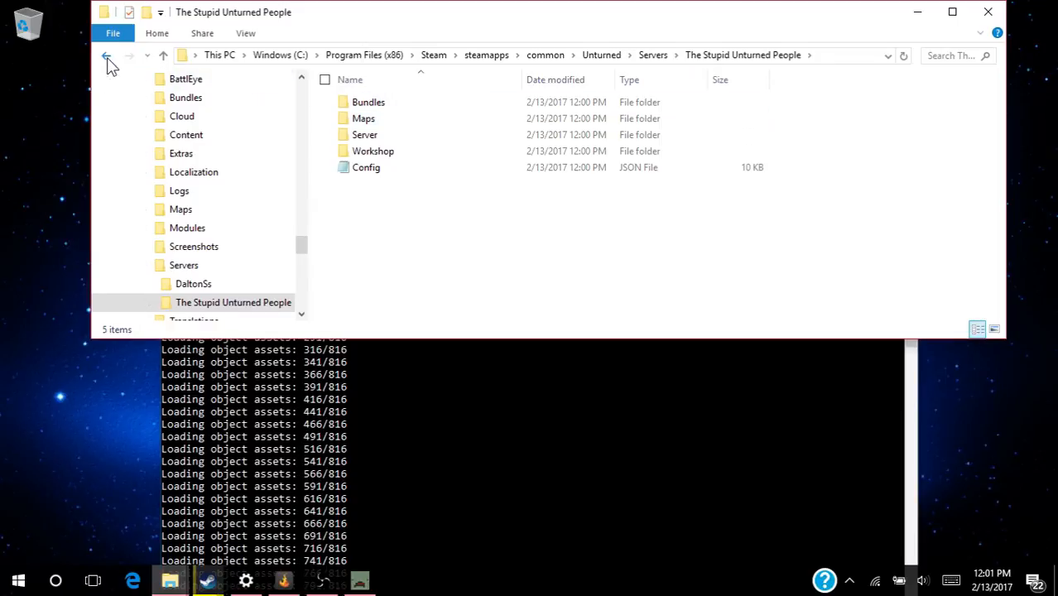
click(107, 60)
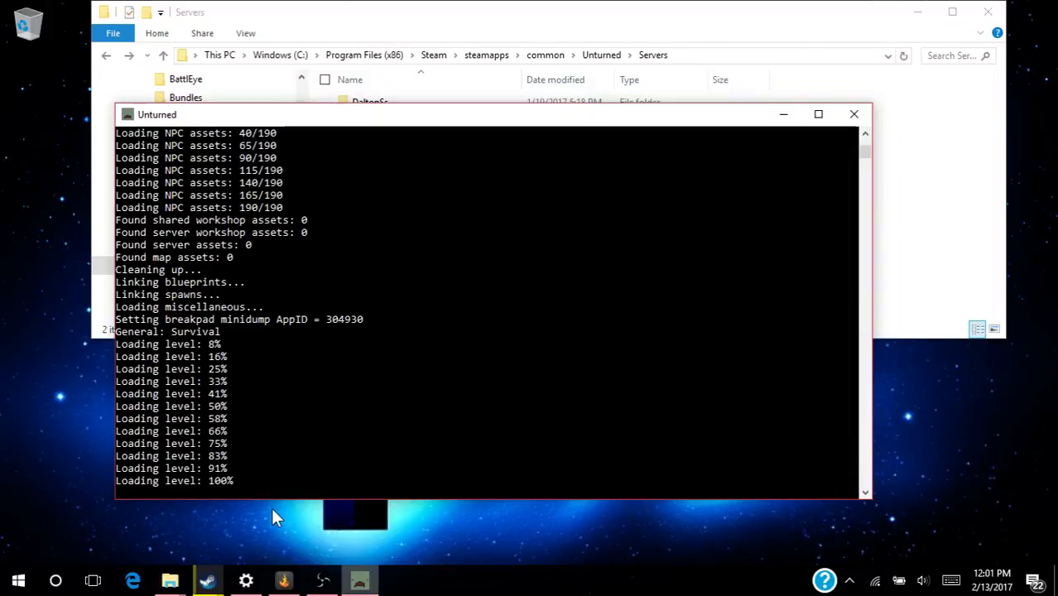
mouse_move(259, 497)
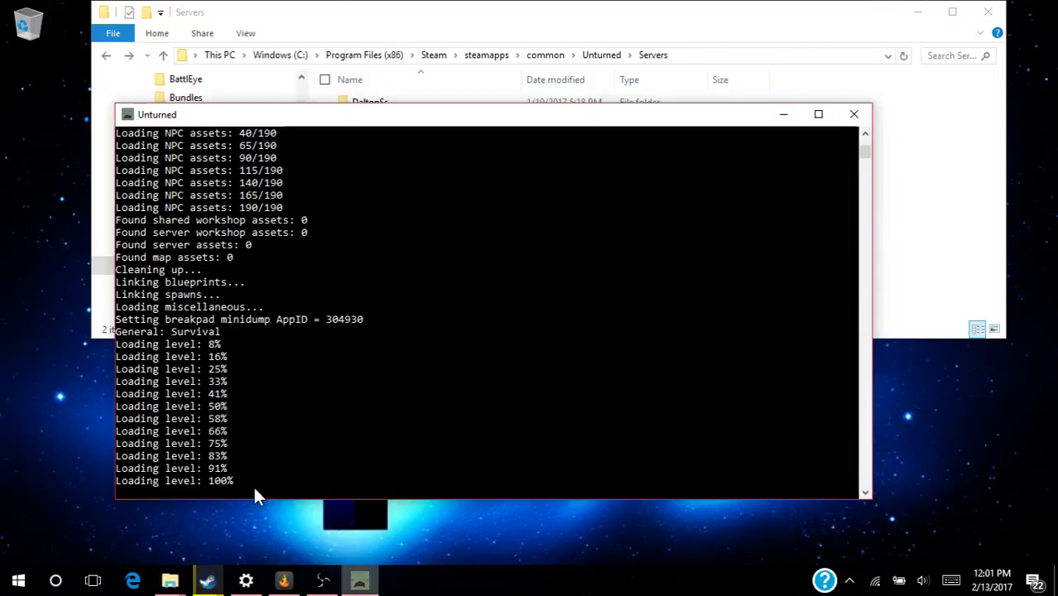
text(shutdown)
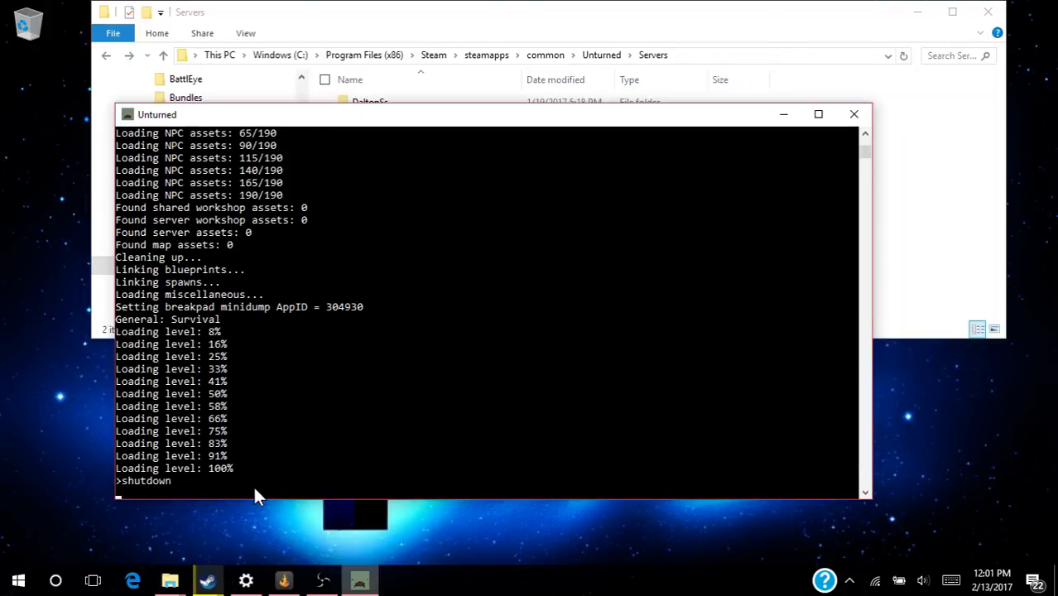
click(854, 112)
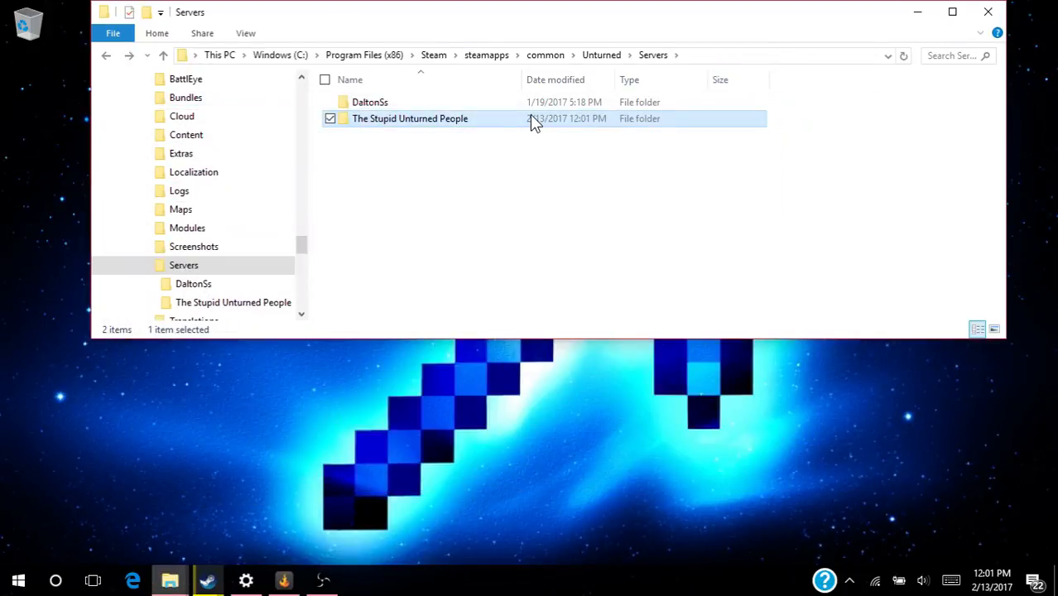
mouse_move(613, 55)
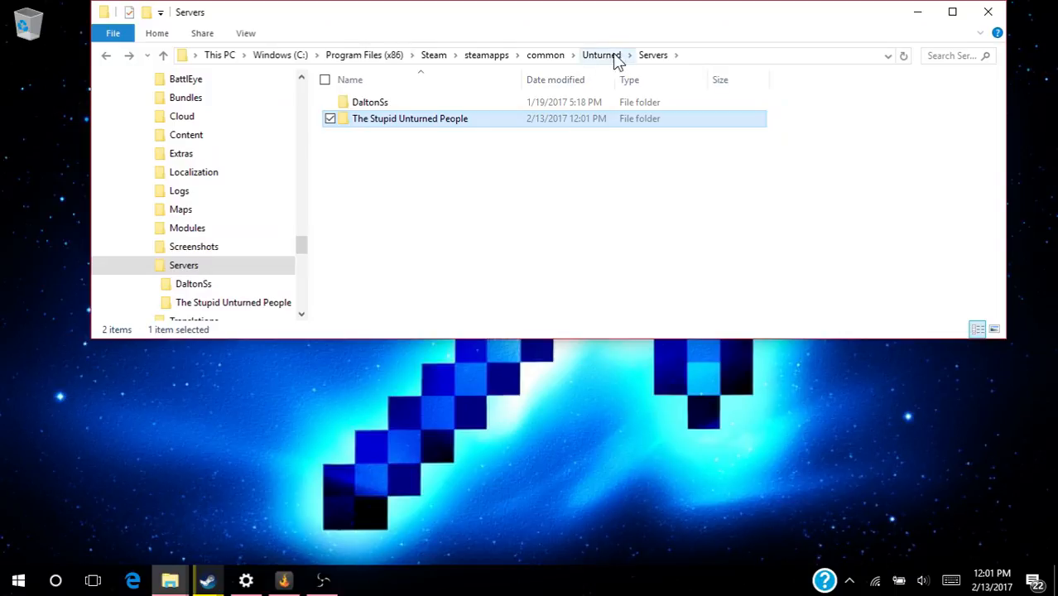
Step: Open The Stupid Unturned People's Server folder listing Adminlist, Blacklist, Commands, Execute.config and Whitelist
double_click(411, 120)
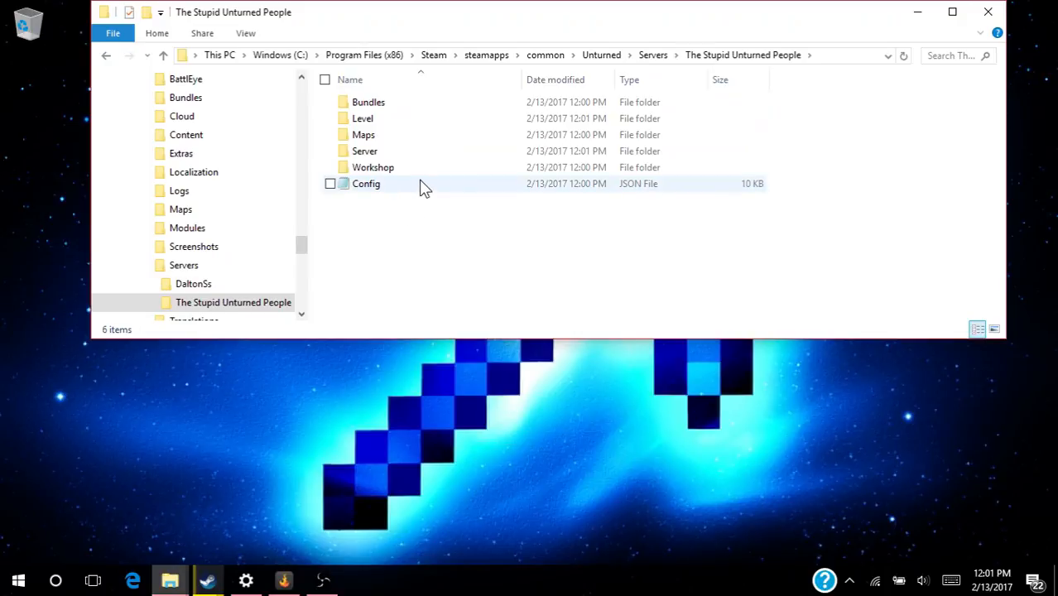
click(364, 151)
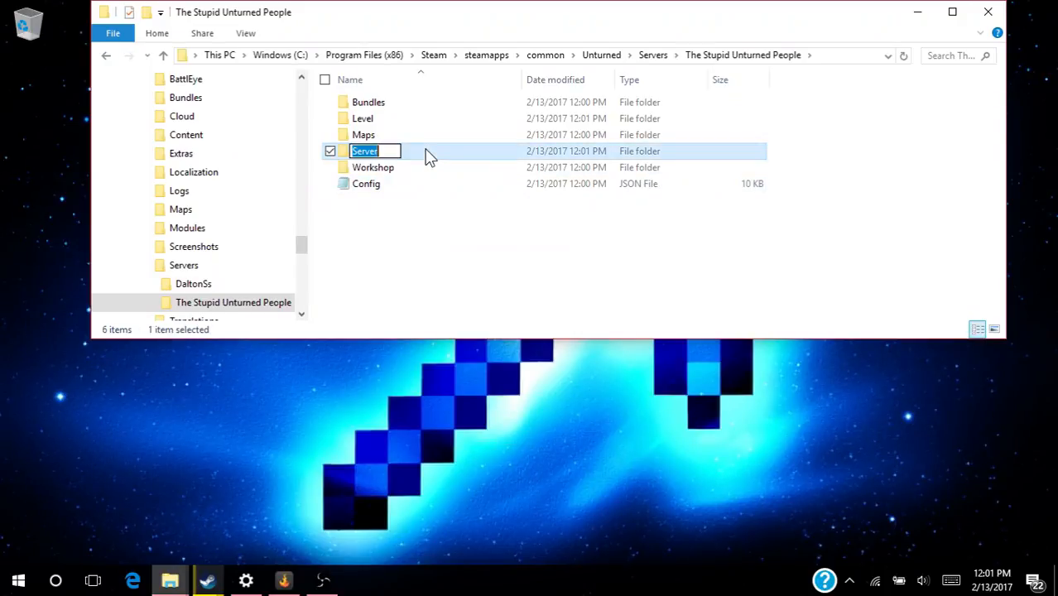
double_click(365, 151)
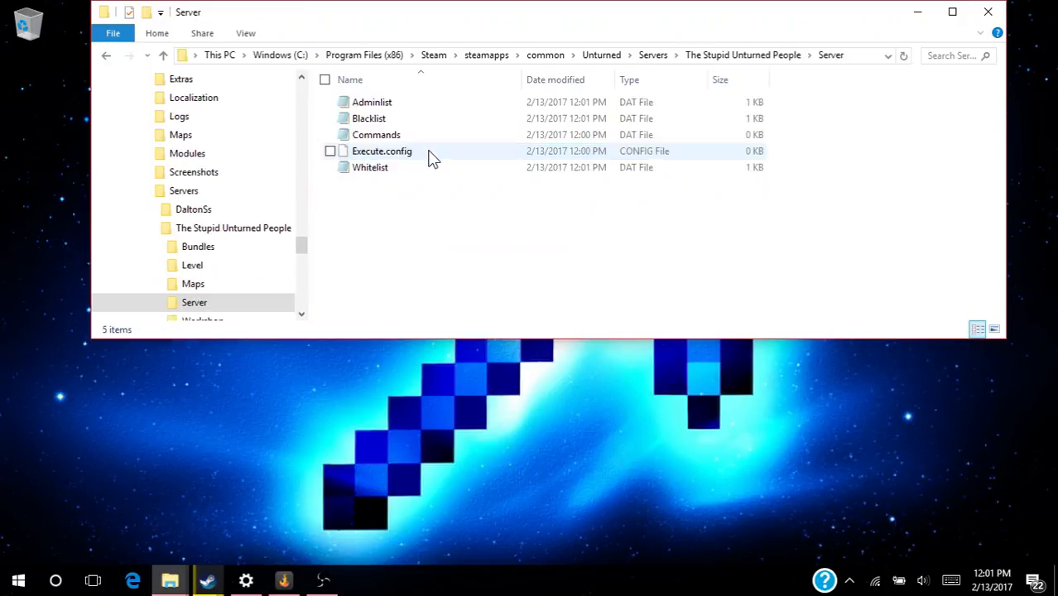
mouse_move(437, 224)
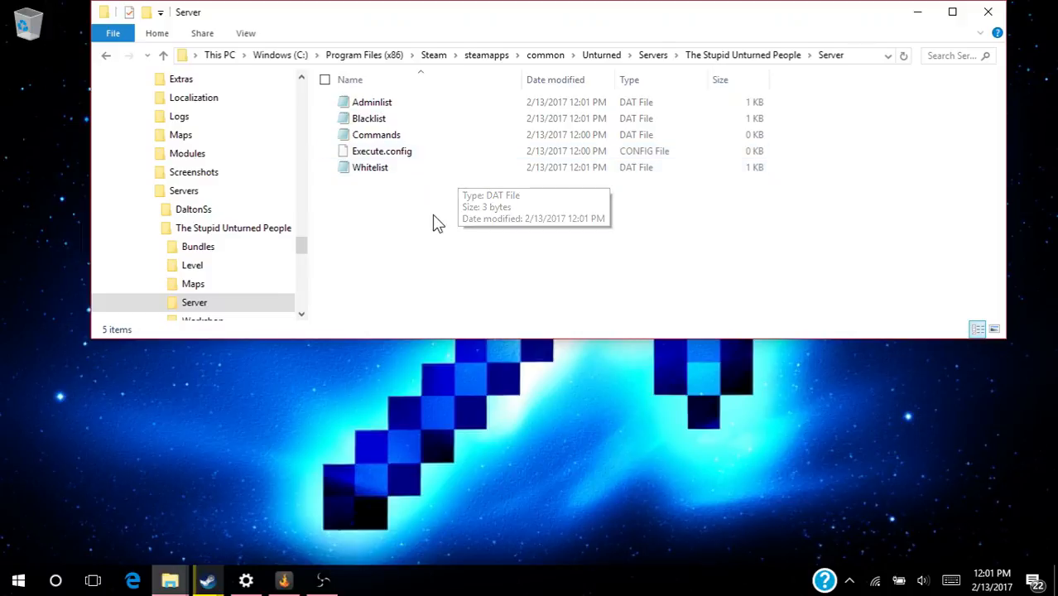